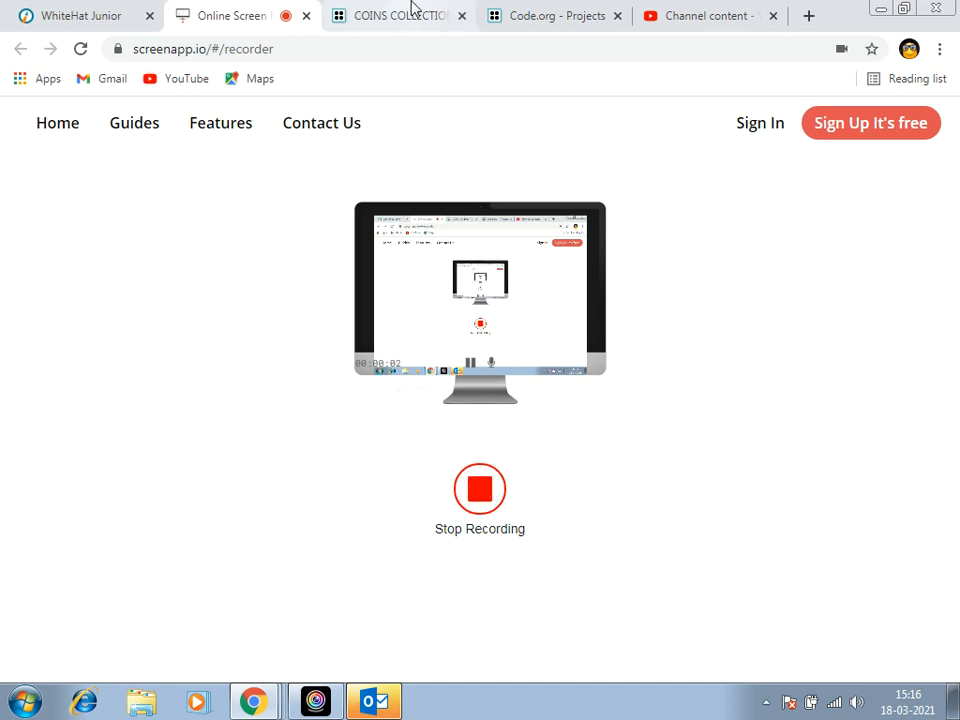
# - Switch to the COINS COLLECTION KING project tab showing its sprite and arrow-key movement code
pyautogui.click(398, 15)
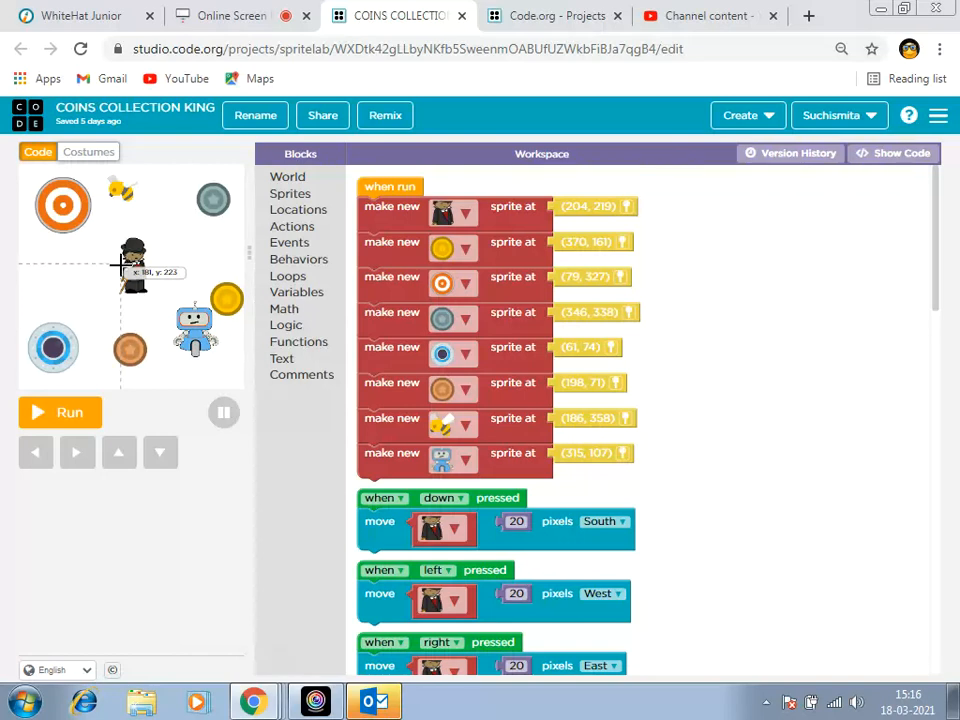
pyautogui.click(60, 412)
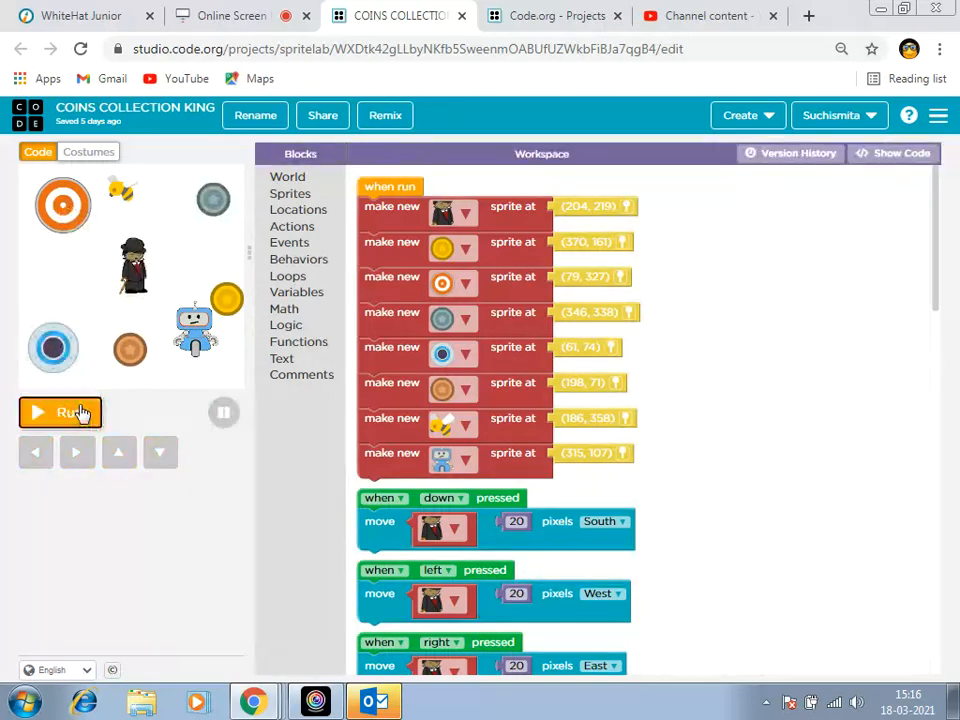
# - Run the coins game until 'Game over' shows, then reset it to the starting layout
pyautogui.click(60, 412)
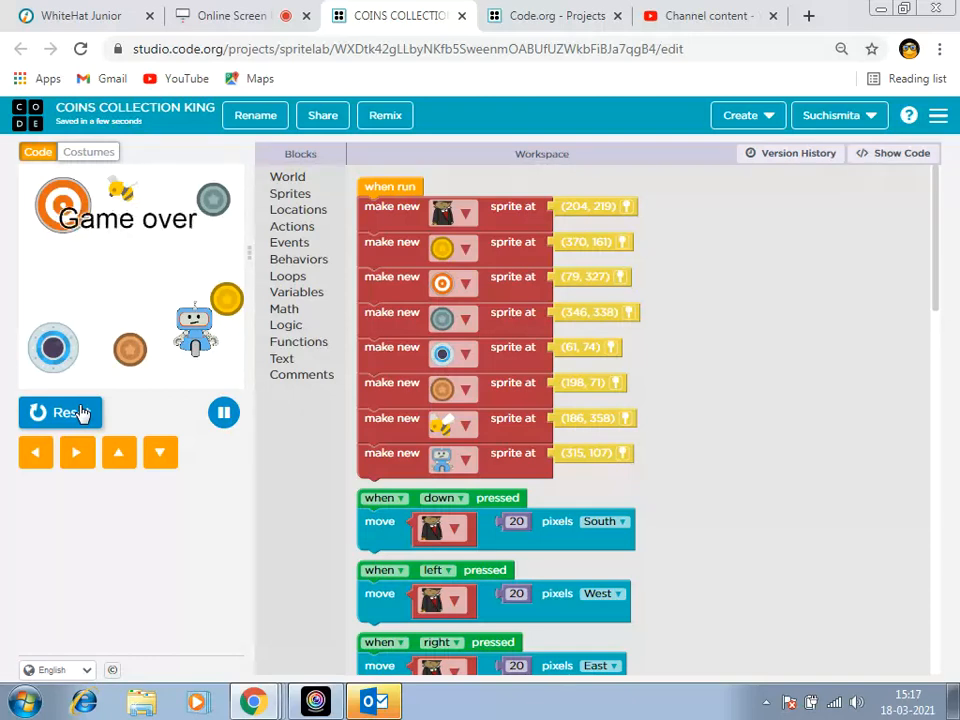
pyautogui.click(60, 413)
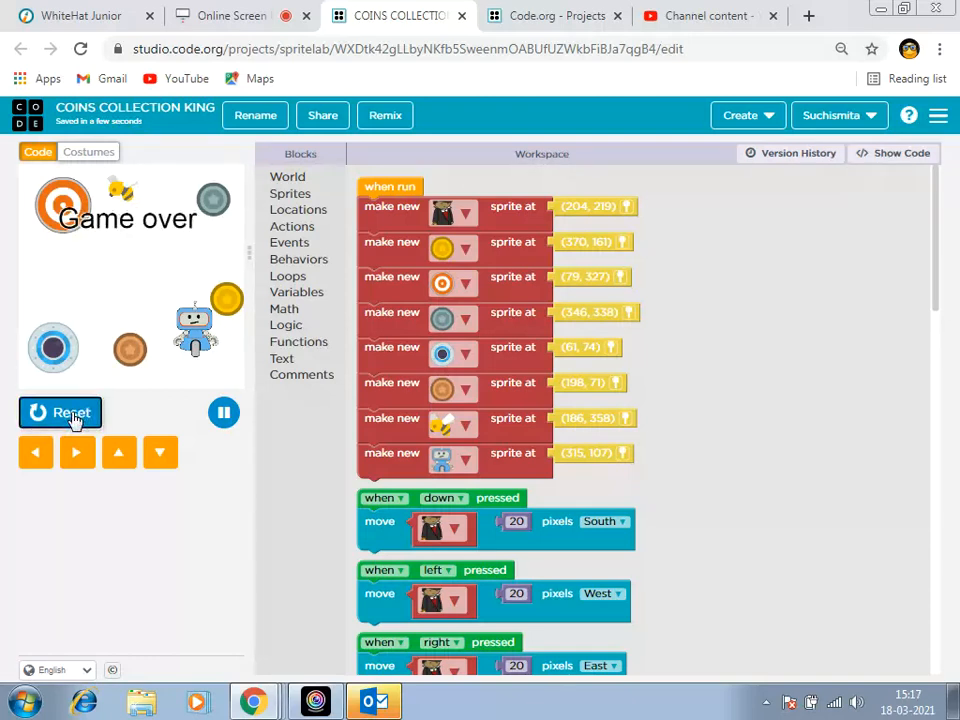
pyautogui.click(60, 412)
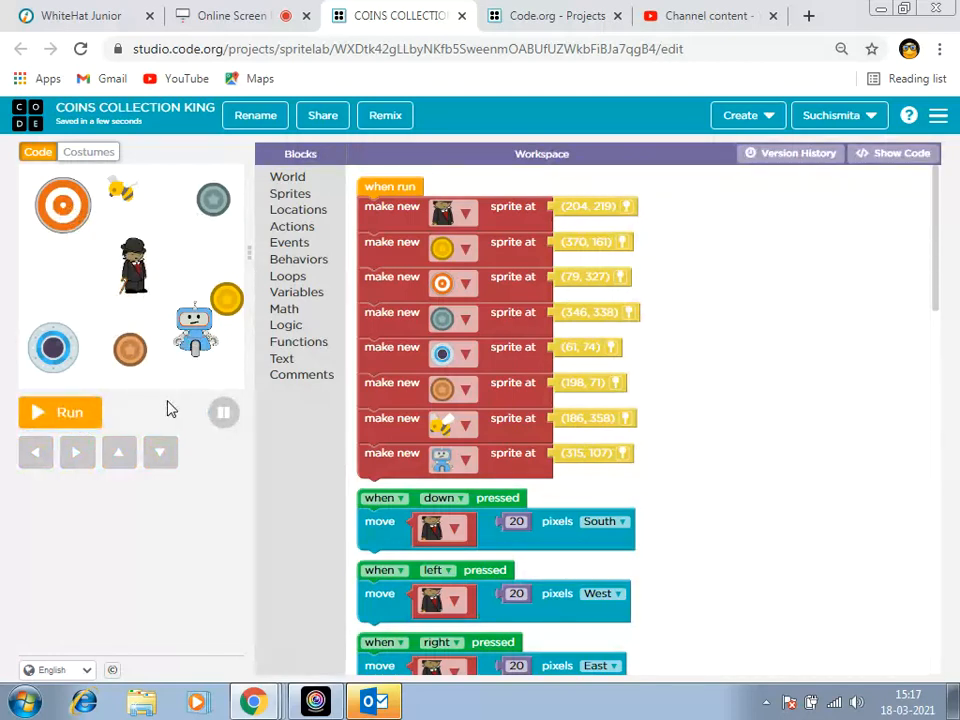